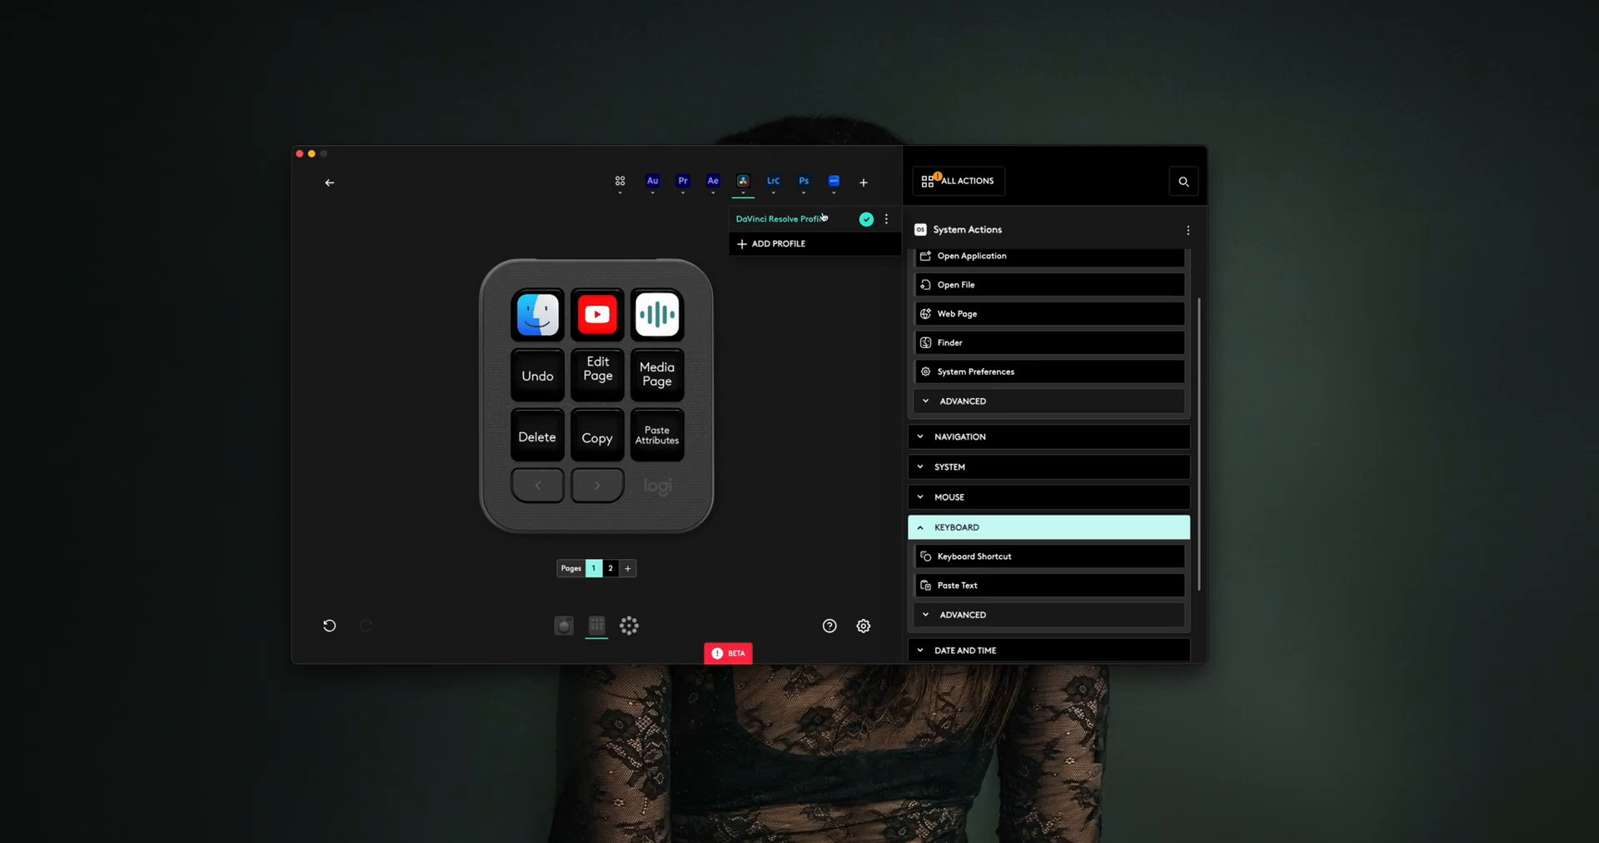
Step: Choose Export from the DaVinci Resolve Profile's menu to bring up the save dialog
left_click(886, 218)
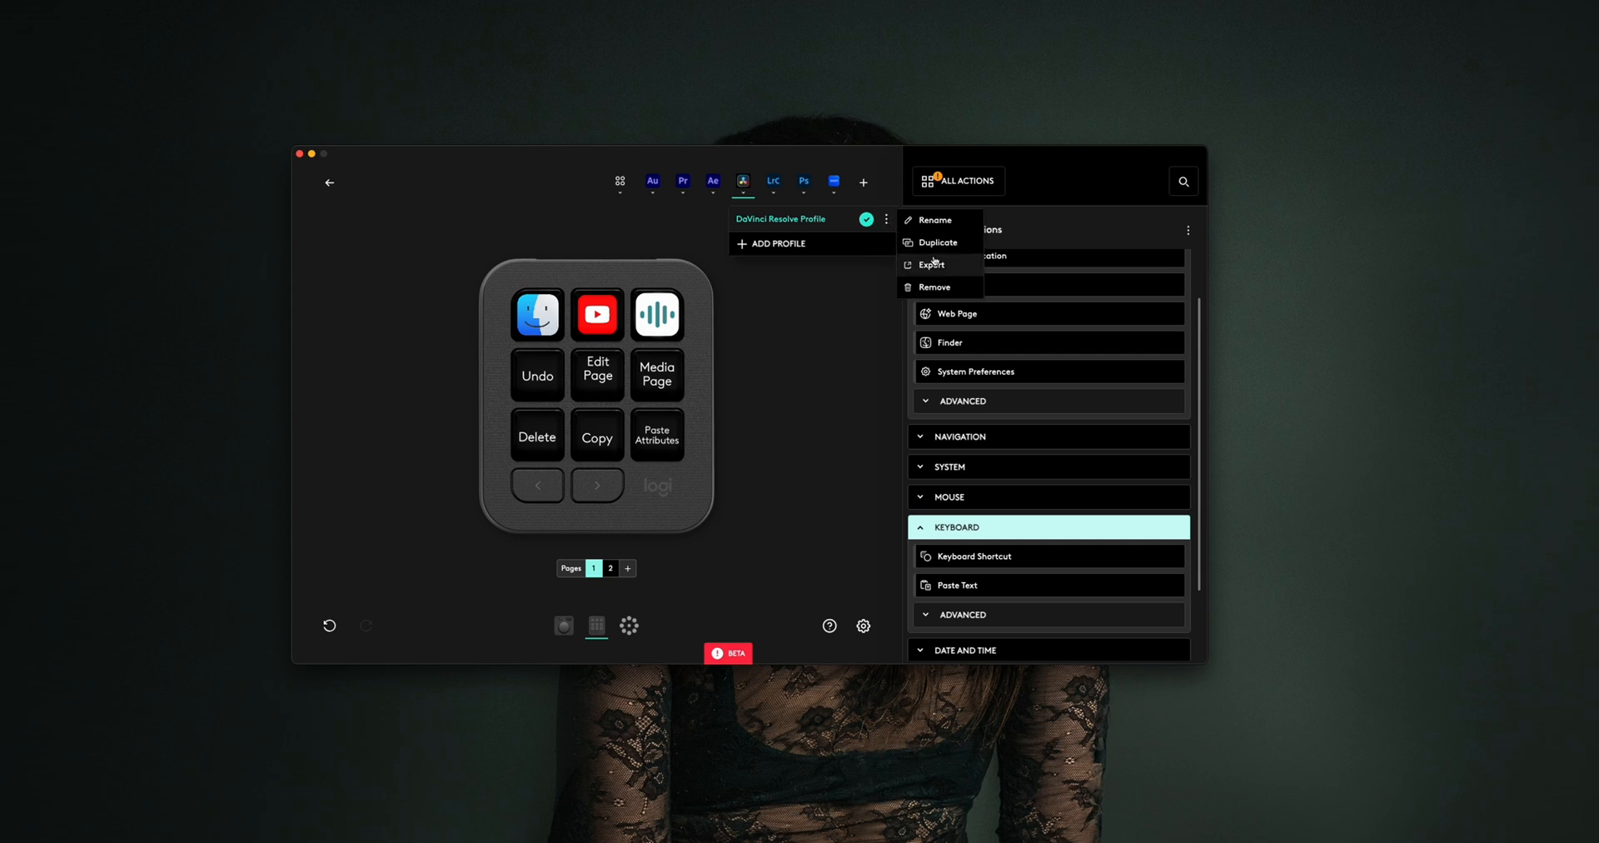
left_click(931, 265)
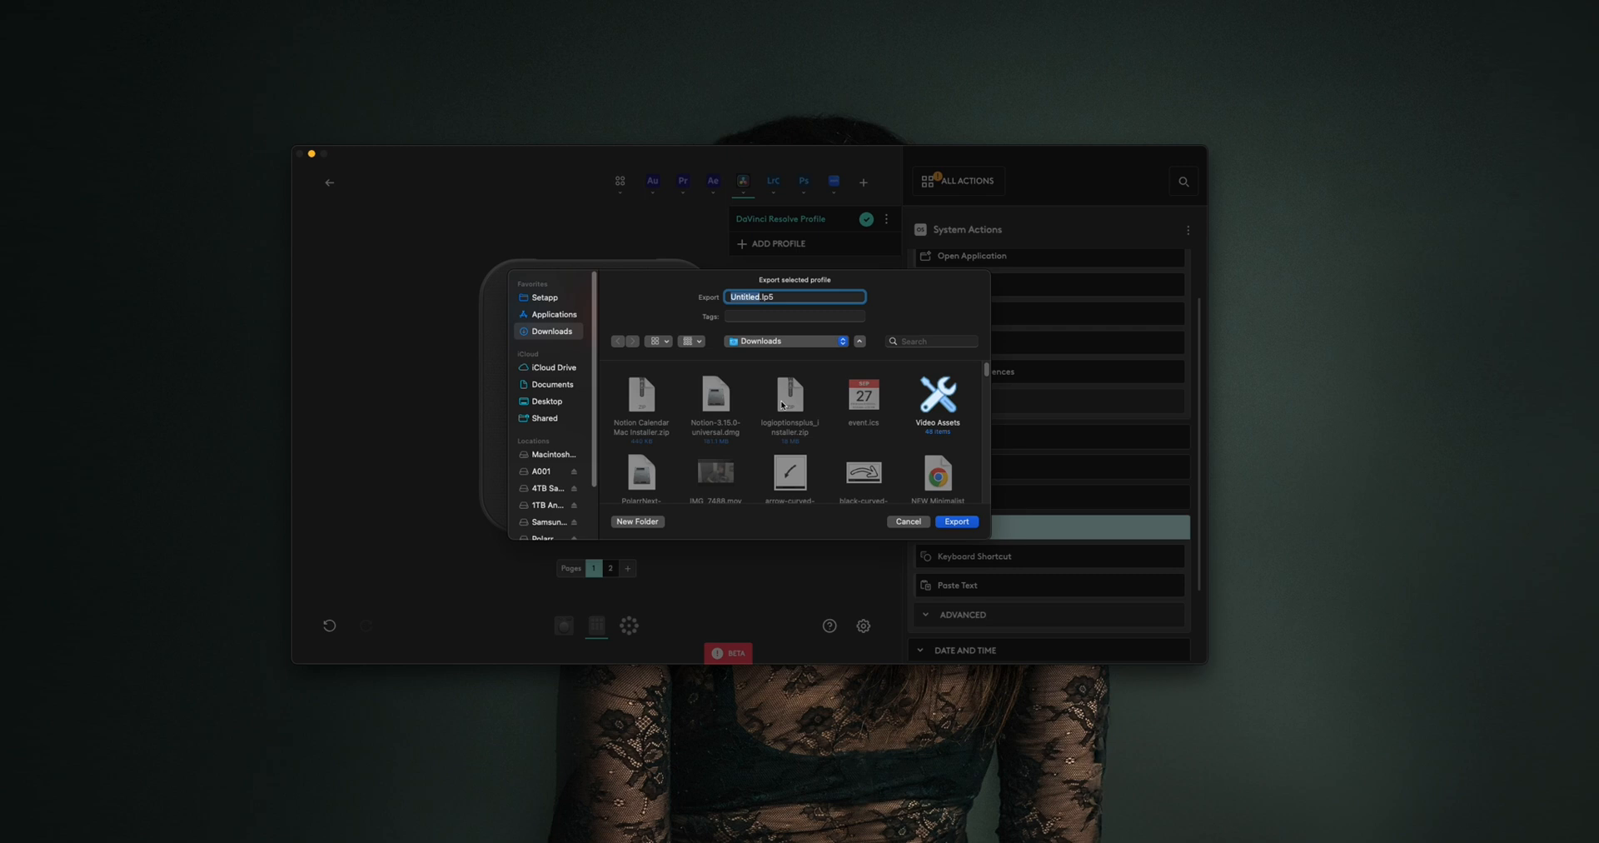
mouse_move(879, 518)
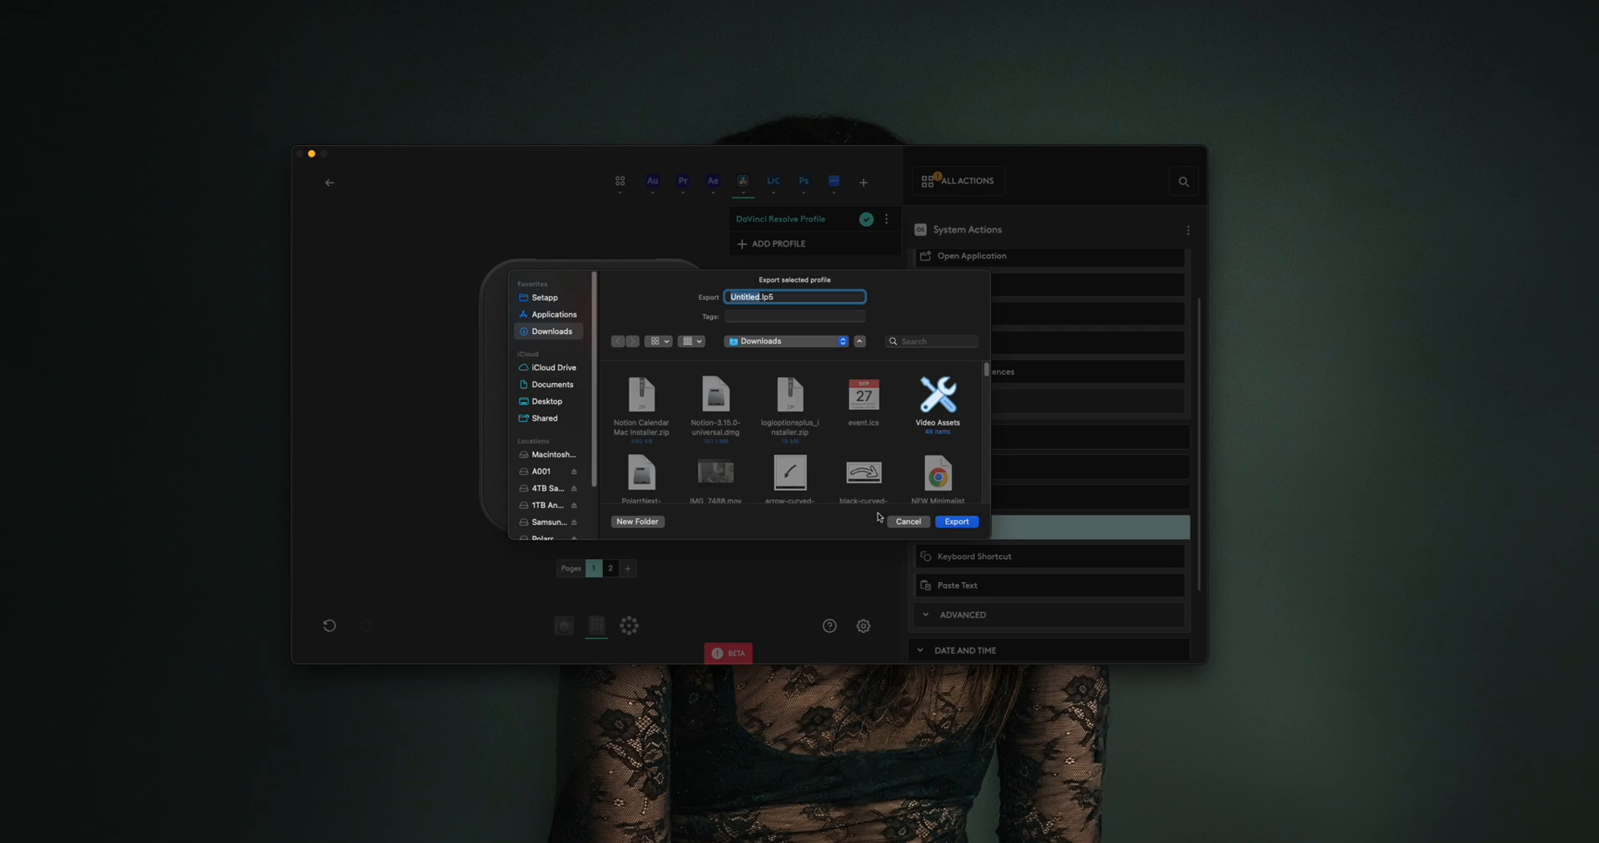
Step: Save the .lp5 to Downloads, leave the Add Profile screen, and show the dialpad's DaVinci Resolve assignments
left_click(906, 521)
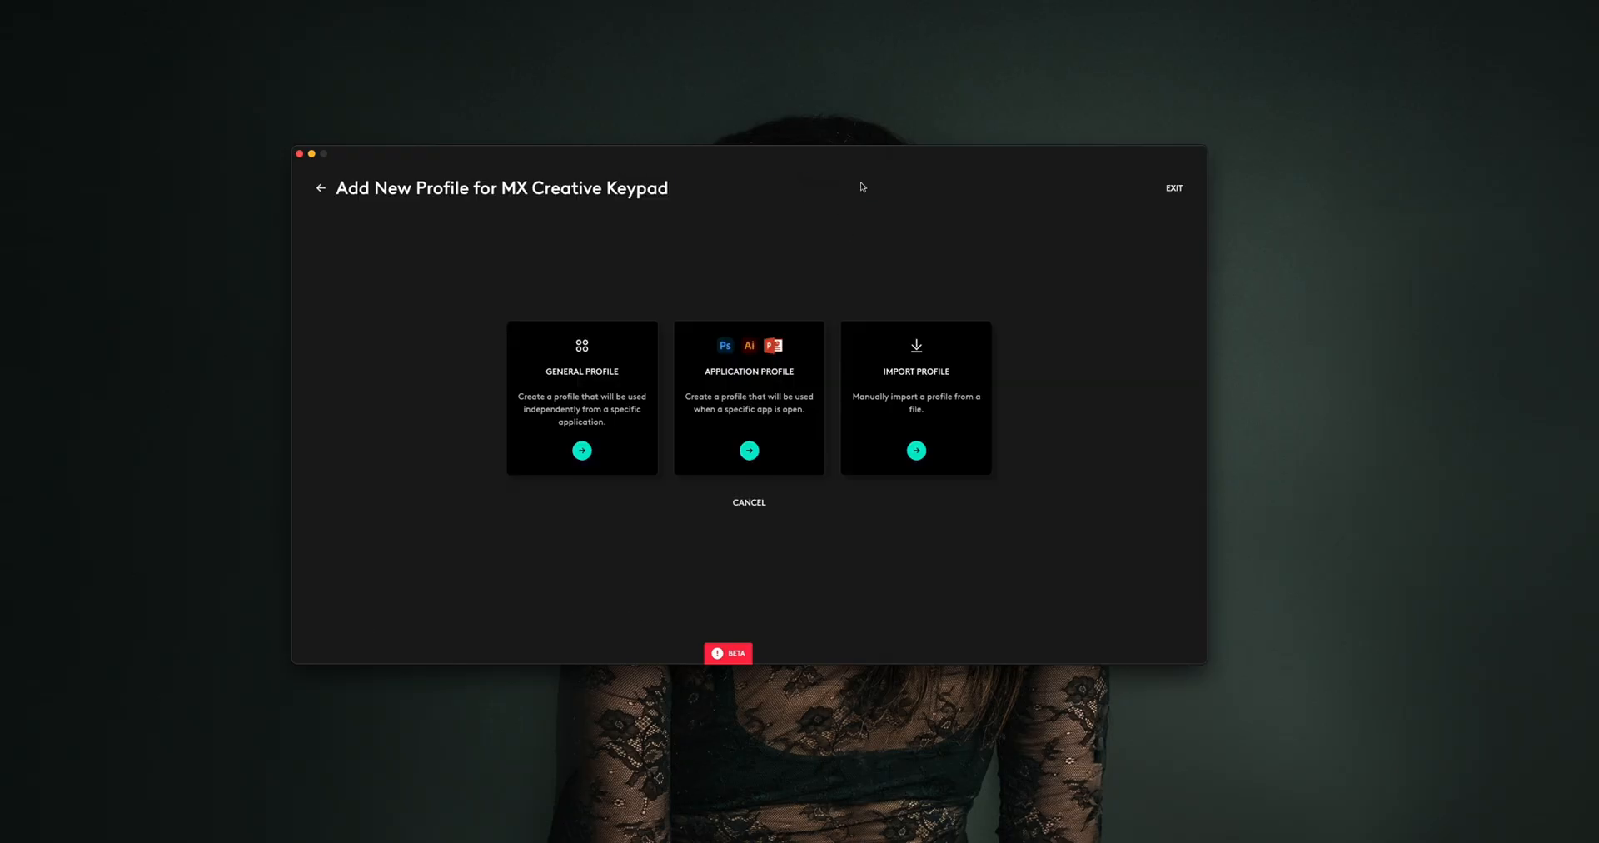
left_click(914, 450)
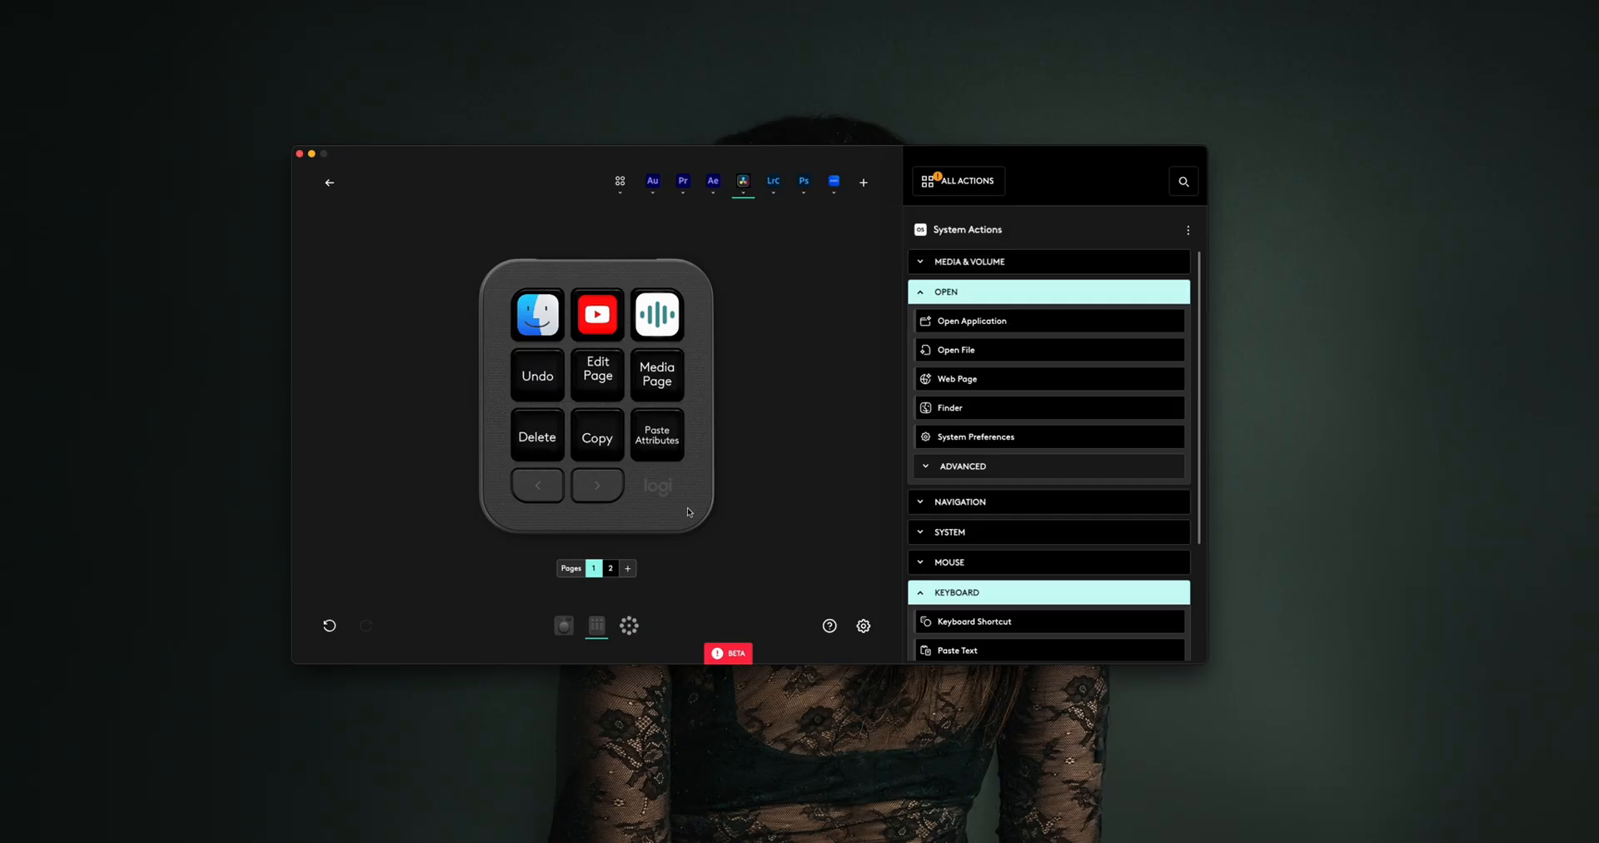
left_click(563, 626)
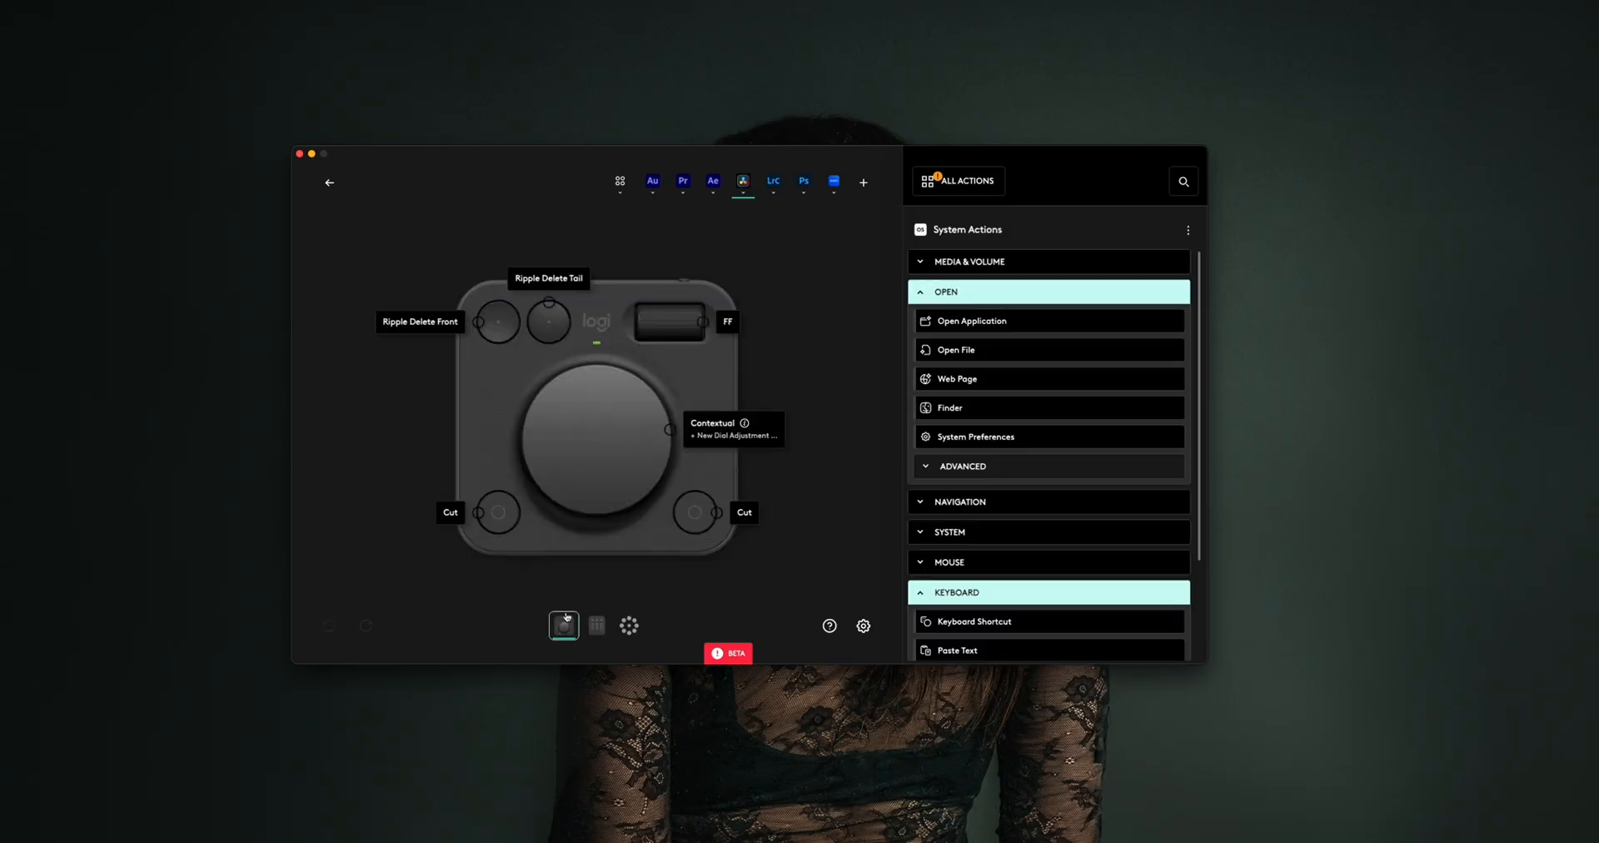